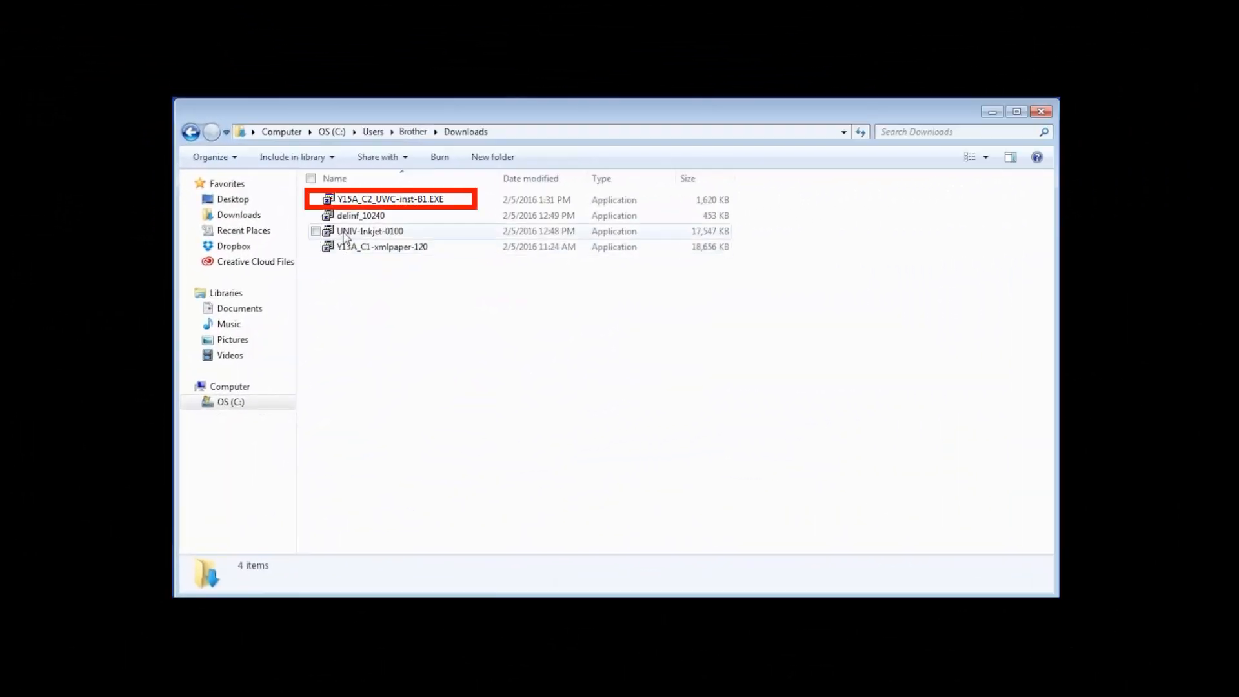
# Launch the downloaded Brother installer V15A_C2_UWC-inst-B1.EXE from Downloads.
pyautogui.click(387, 199)
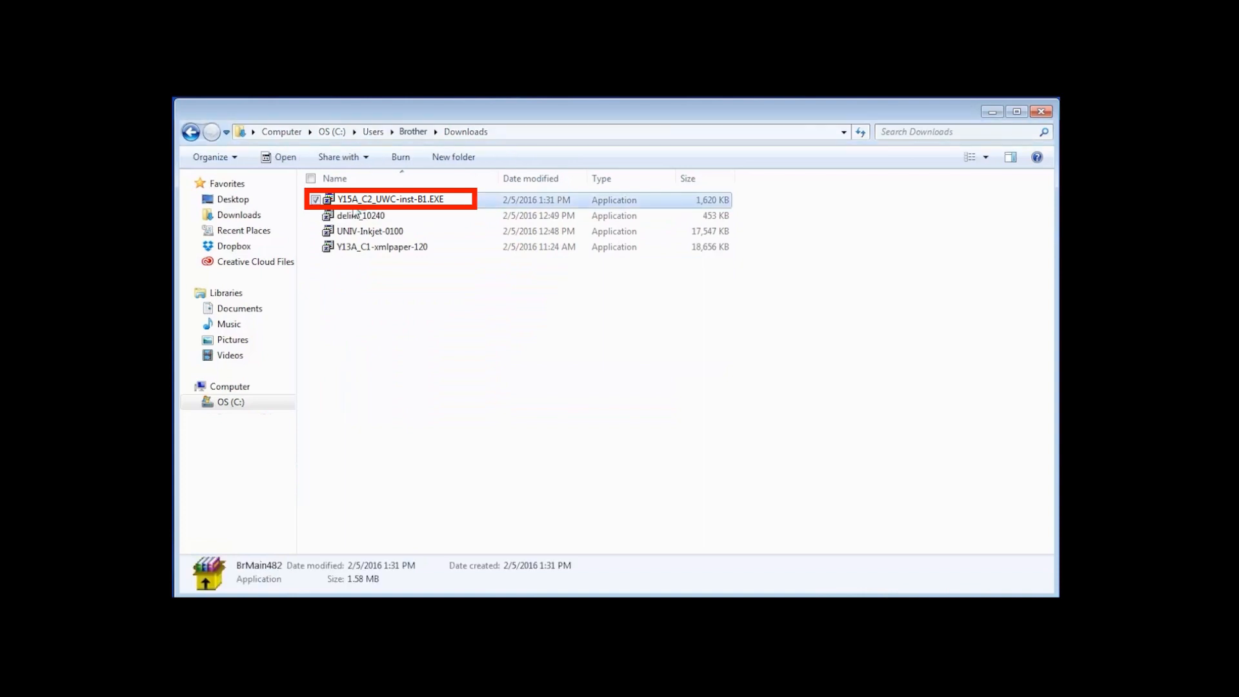
pyautogui.doubleClick(388, 199)
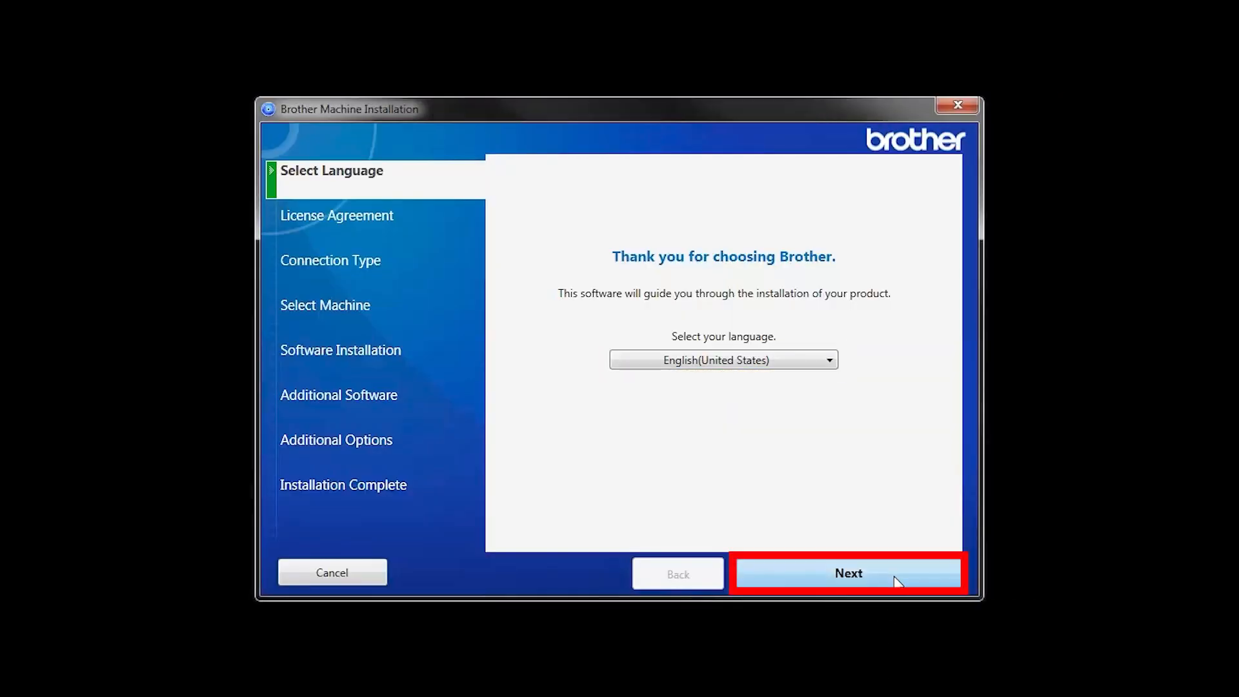
# Keep English, accept the license agreement and choose Wired Network Connection (Ethernet).
pyautogui.click(848, 573)
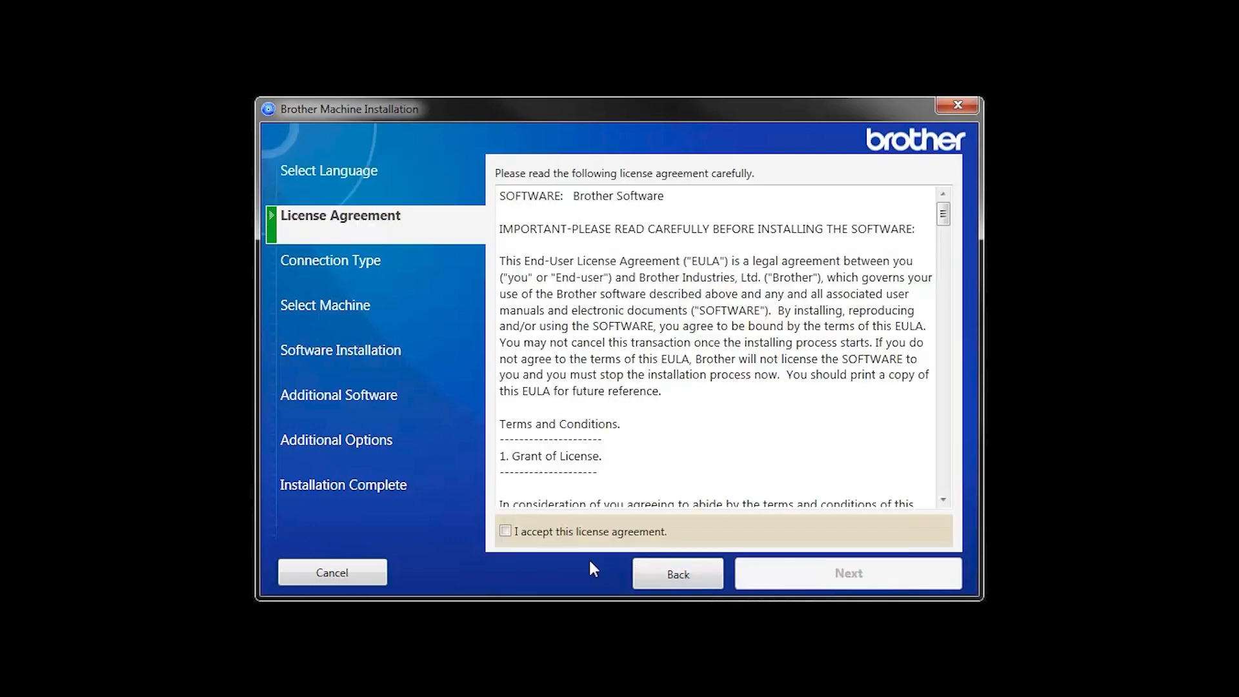
pyautogui.click(505, 530)
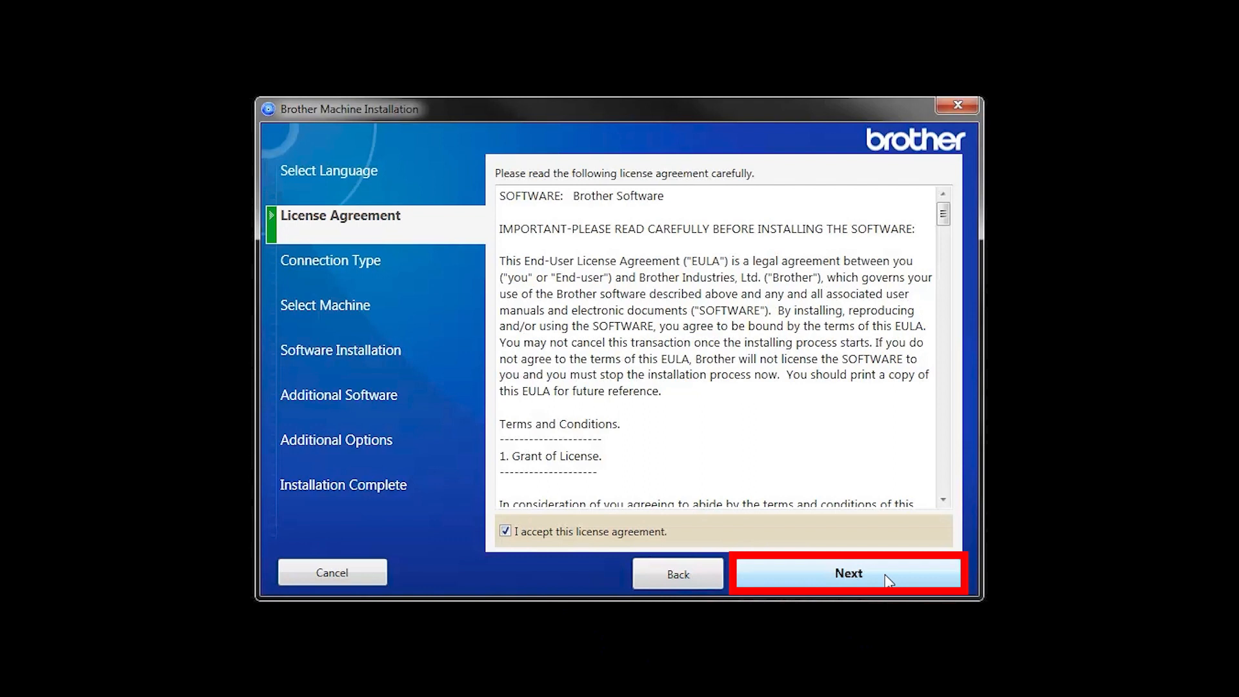
pyautogui.click(848, 573)
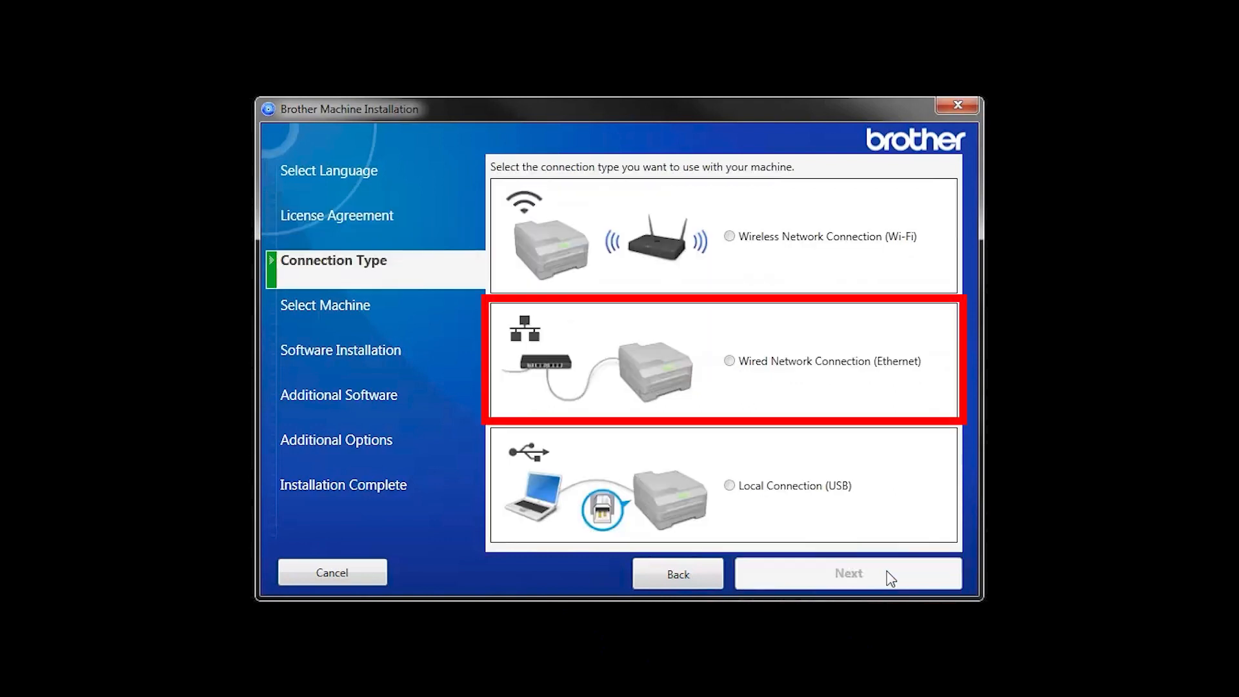
pyautogui.click(728, 362)
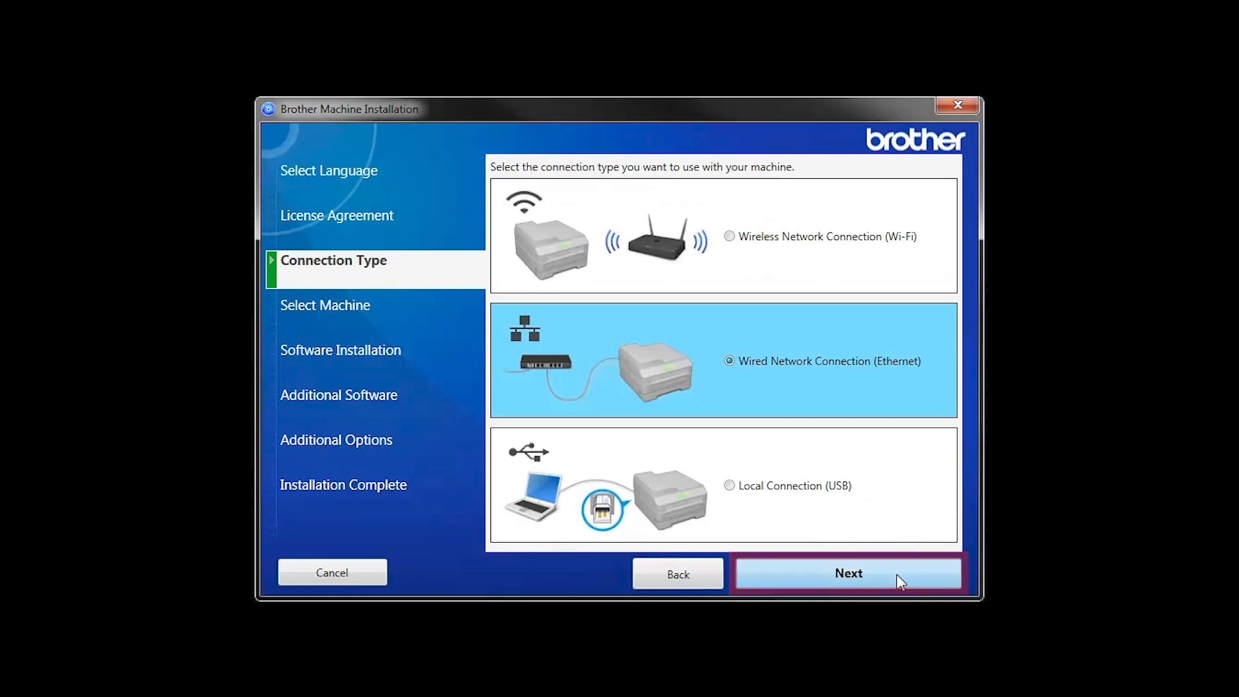
pyautogui.click(848, 573)
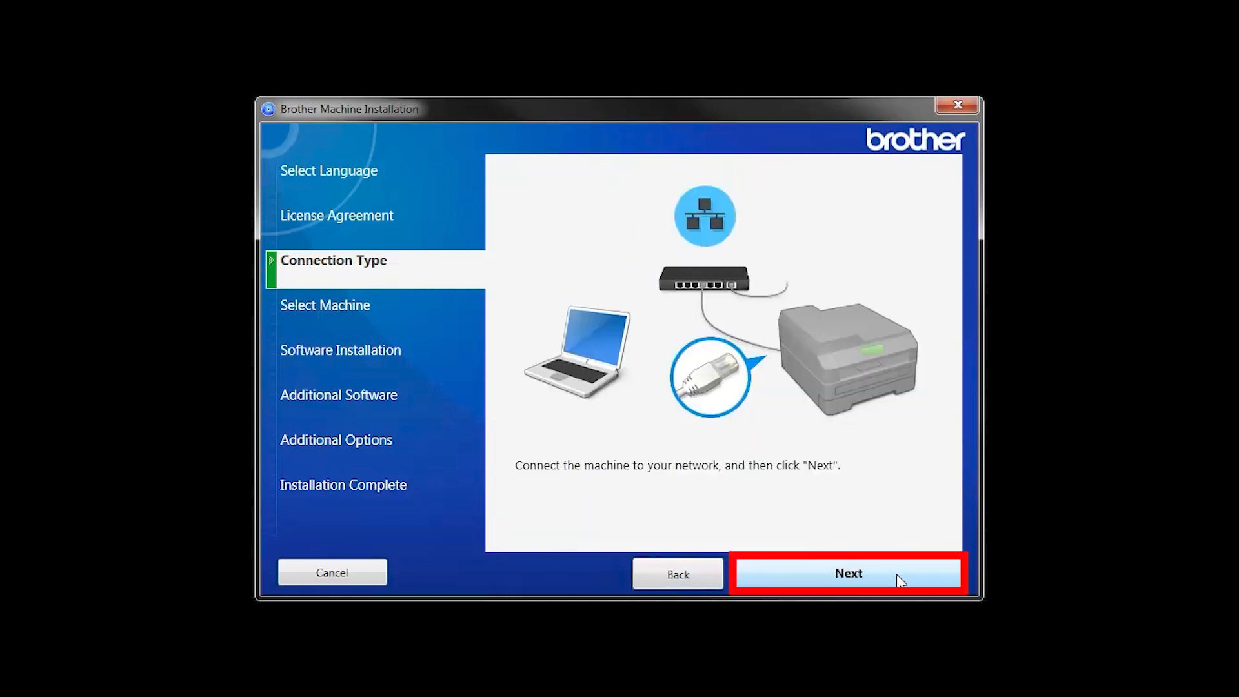
# Find the printer by entering its IP address and searching, then continue with the found machine.
pyautogui.click(848, 573)
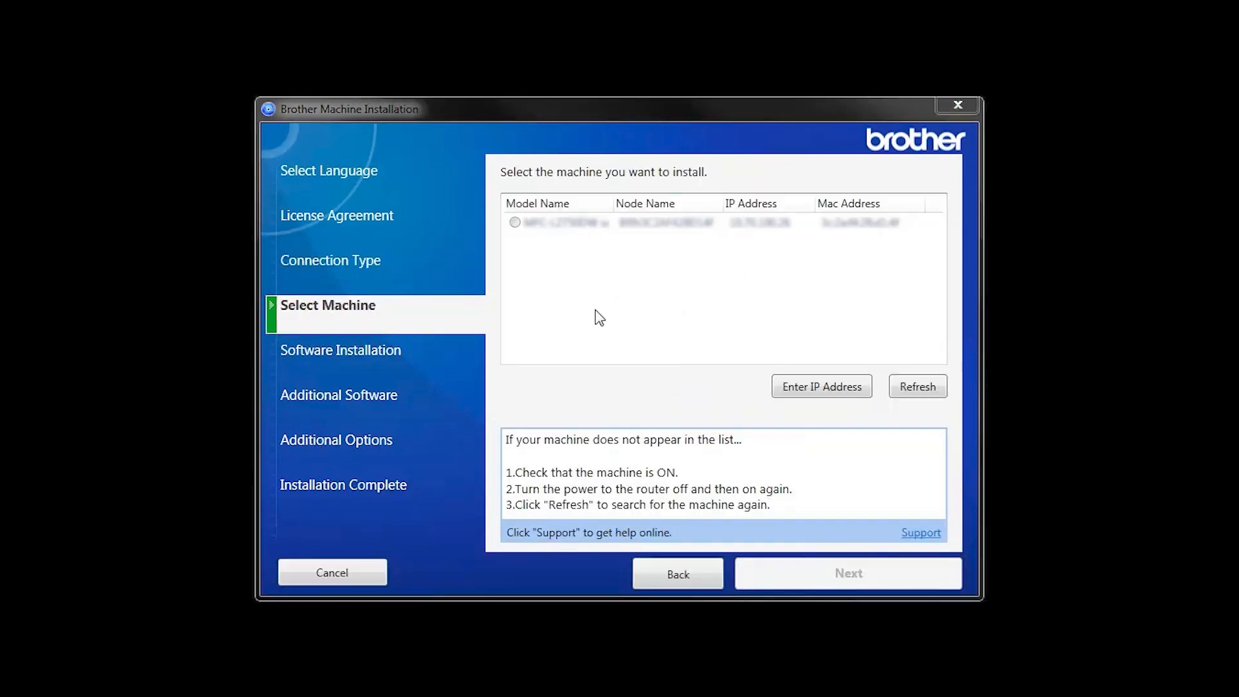
pyautogui.click(554, 222)
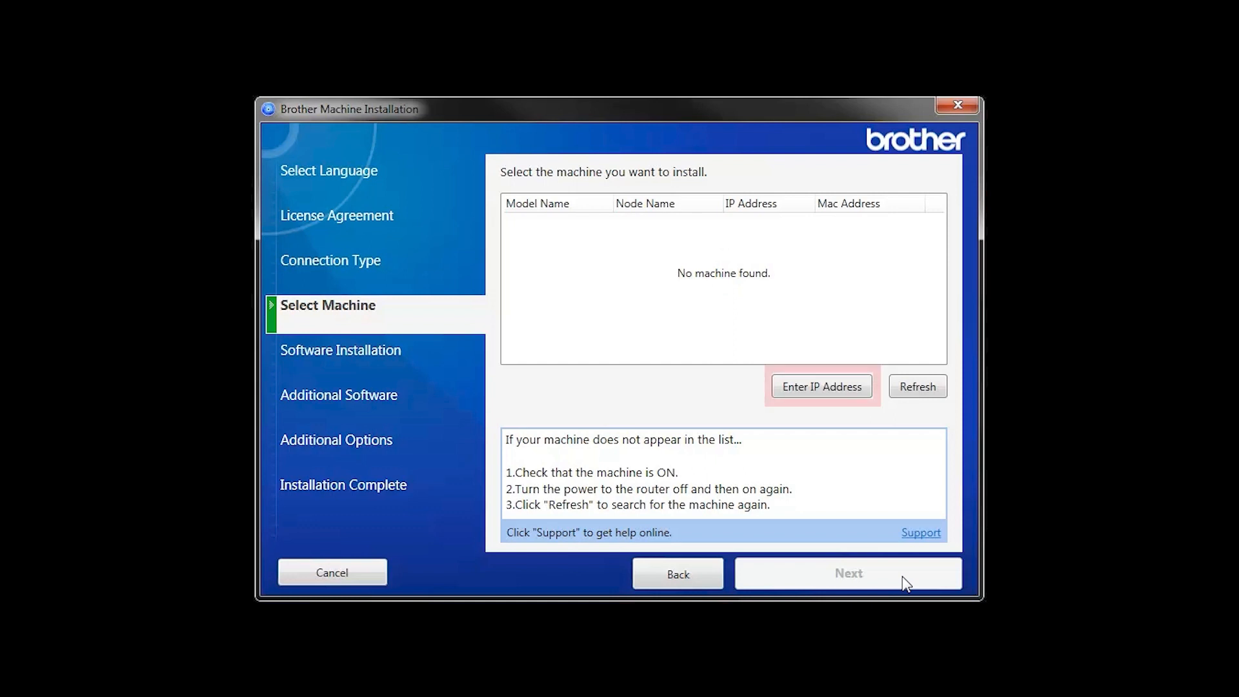
pyautogui.click(821, 386)
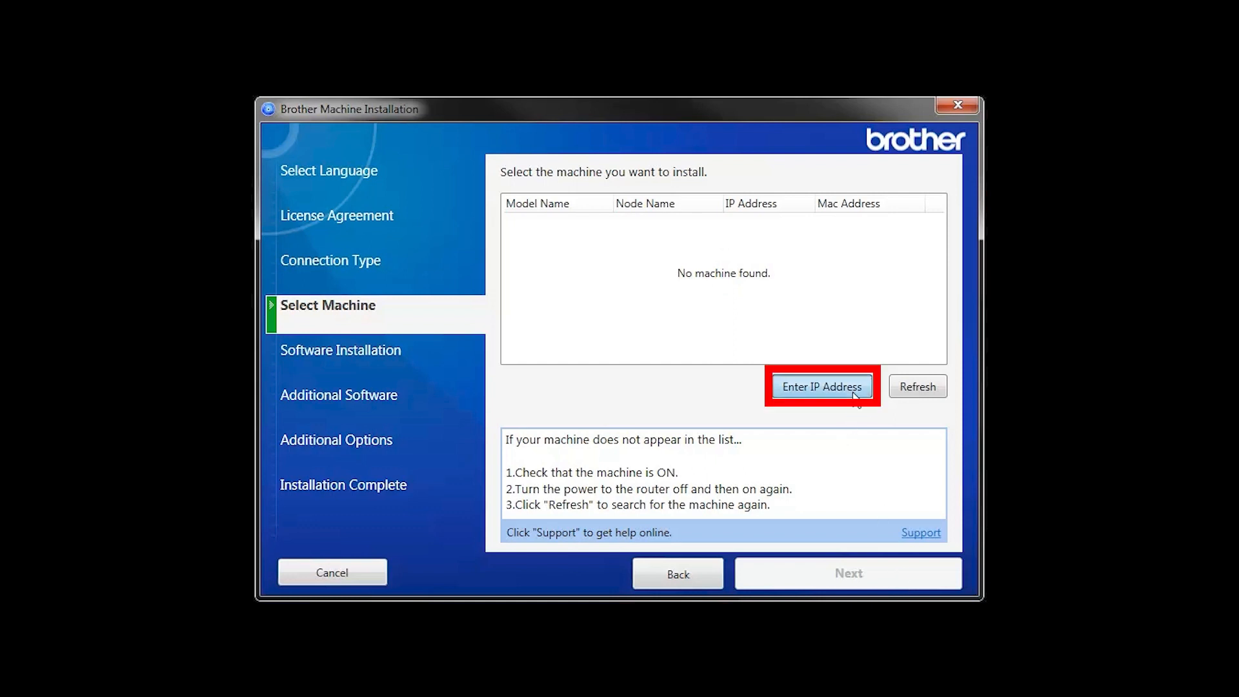
pyautogui.click(820, 386)
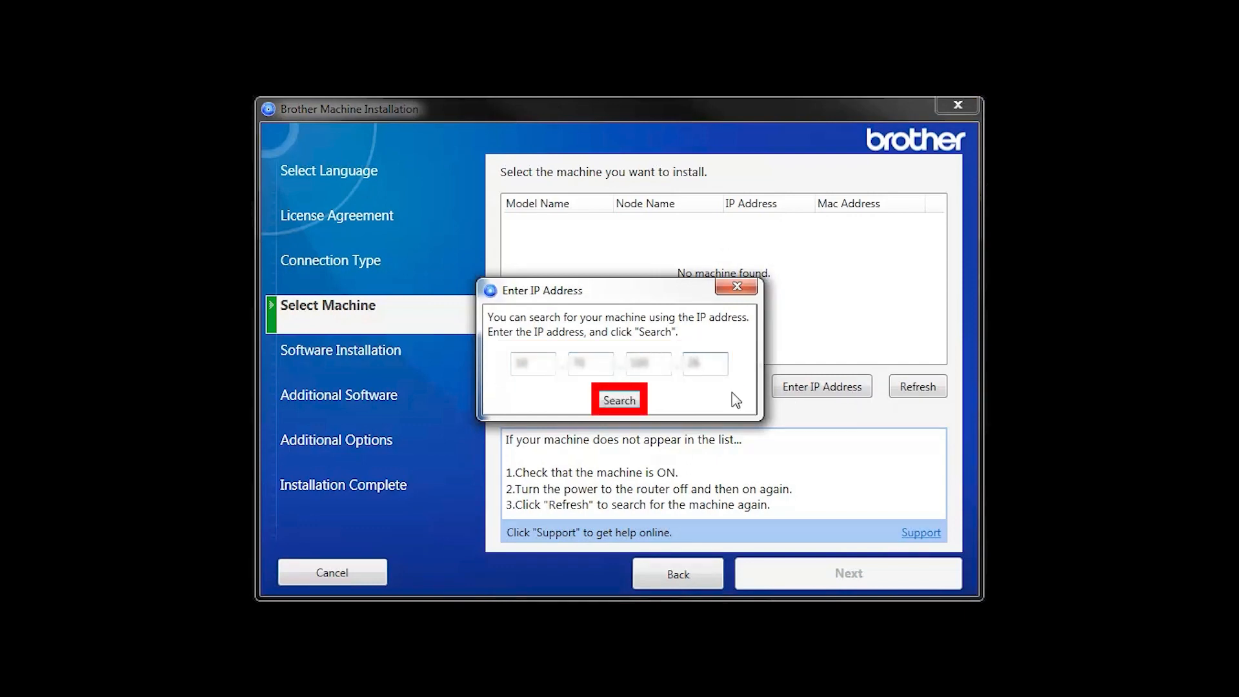
pyautogui.click(618, 400)
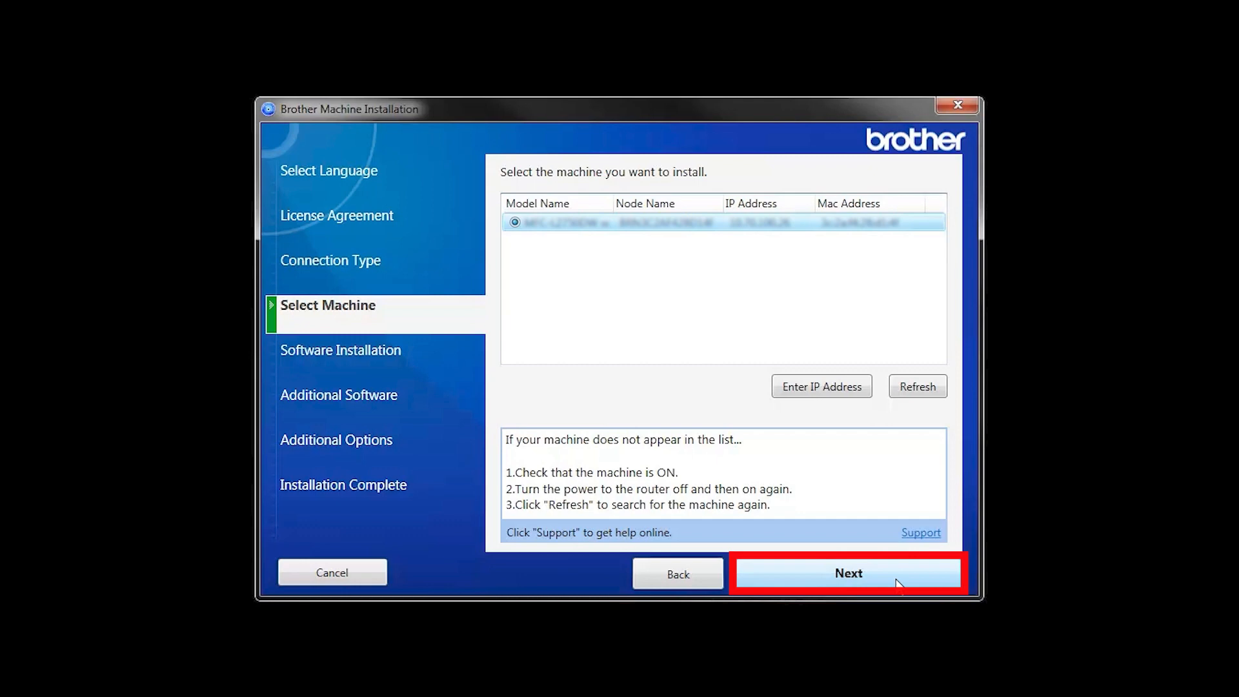
pyautogui.click(847, 574)
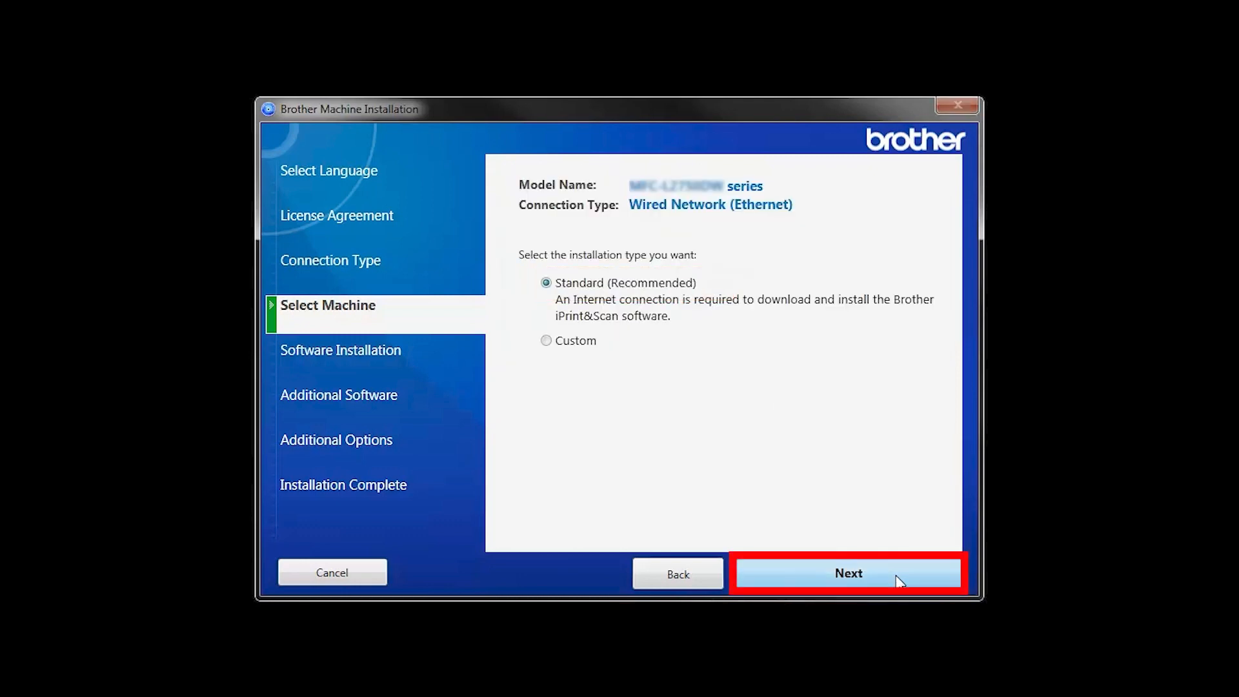
# Run the Standard (Recommended) installation through Additional Options to Software installation complete.
pyautogui.click(848, 573)
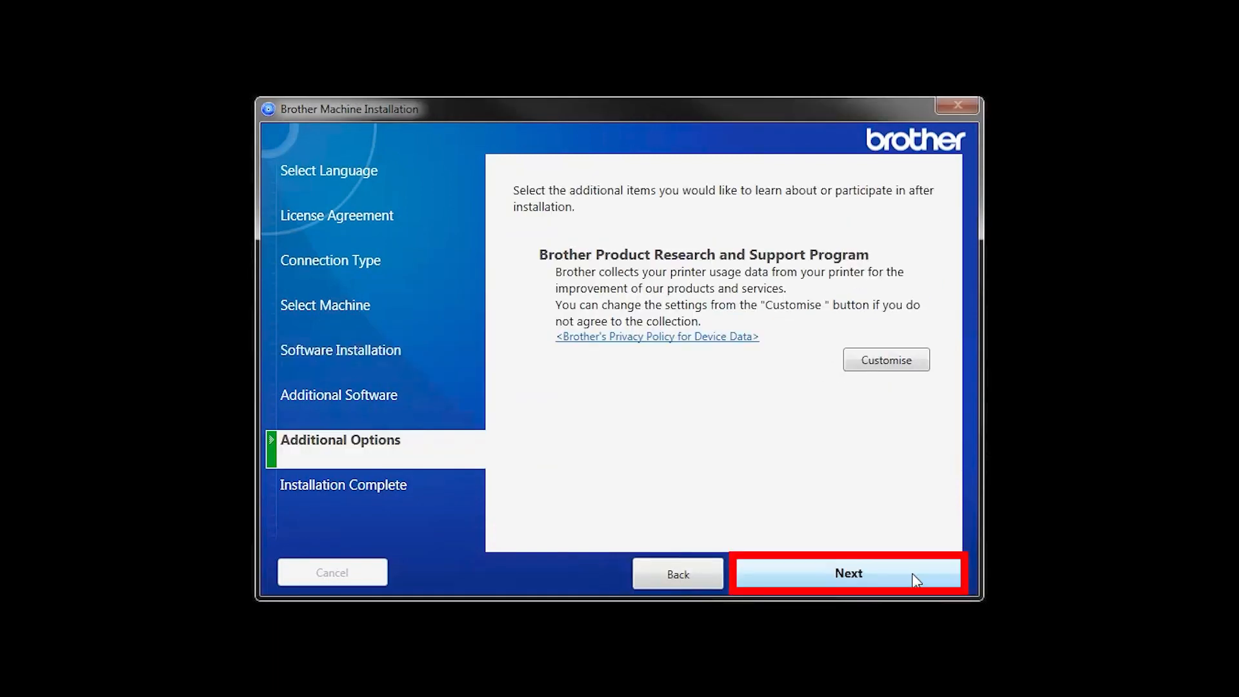
pyautogui.click(848, 573)
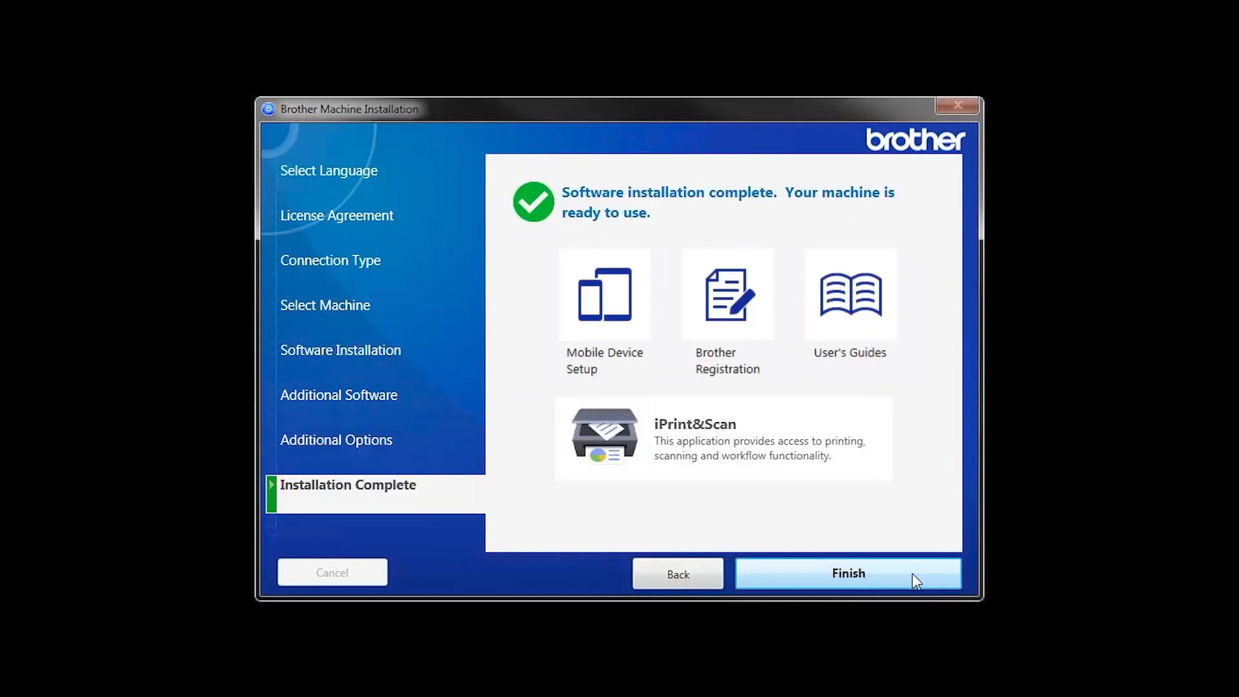
pyautogui.moveTo(720, 316)
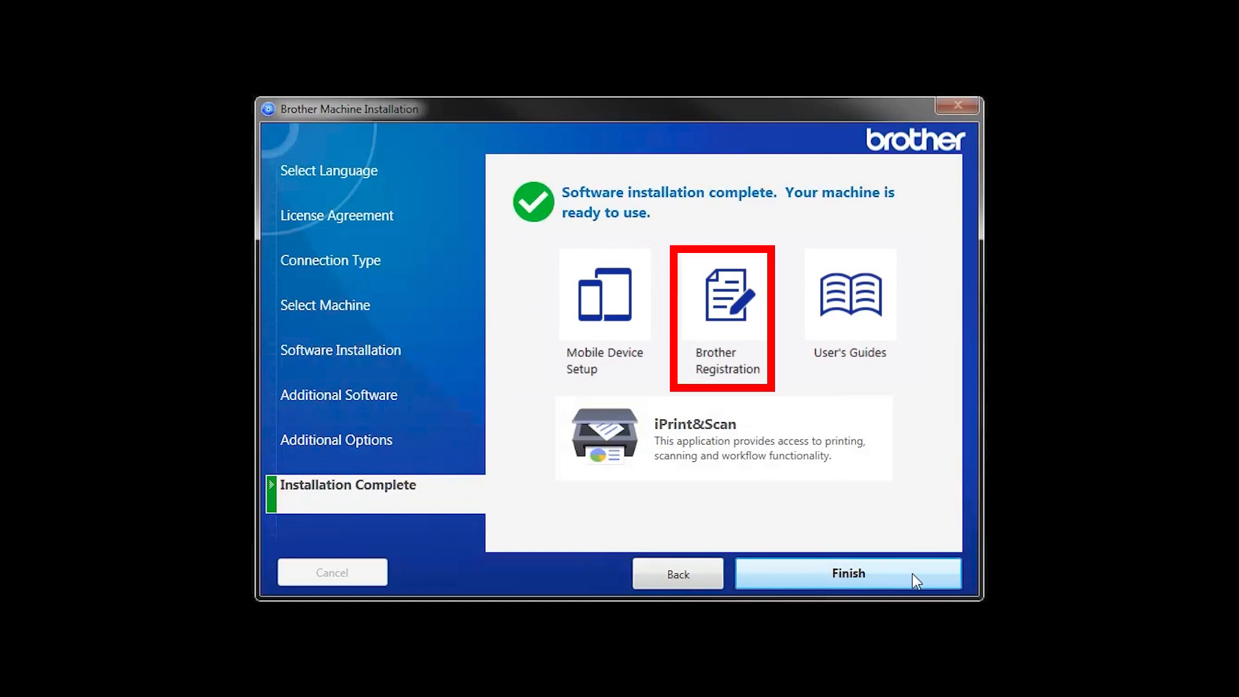